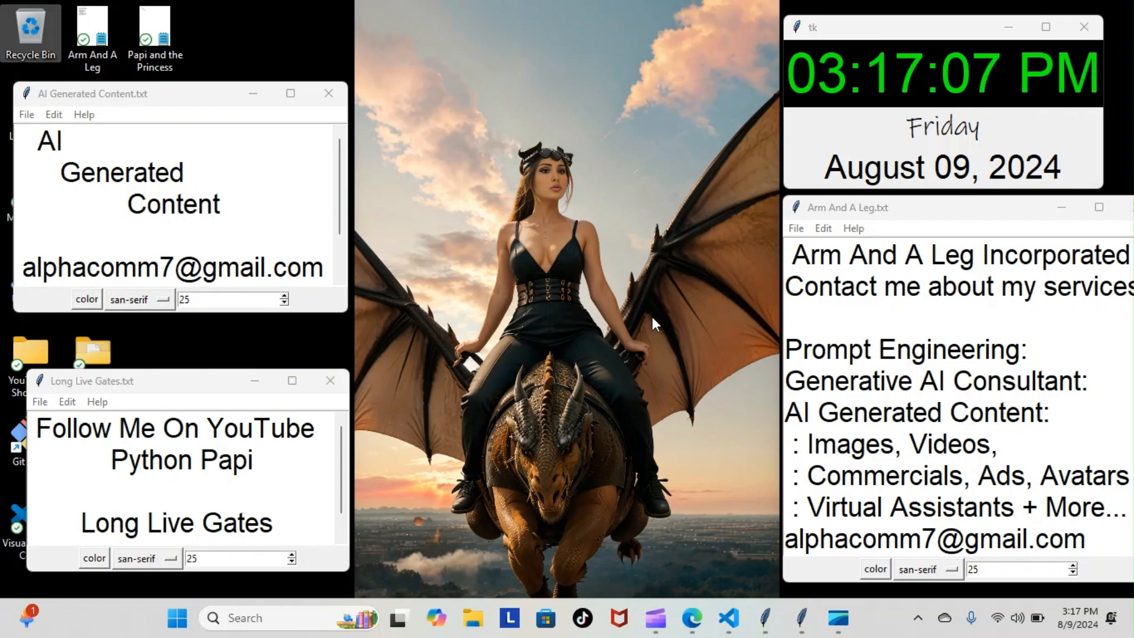
pyautogui.moveTo(728, 618)
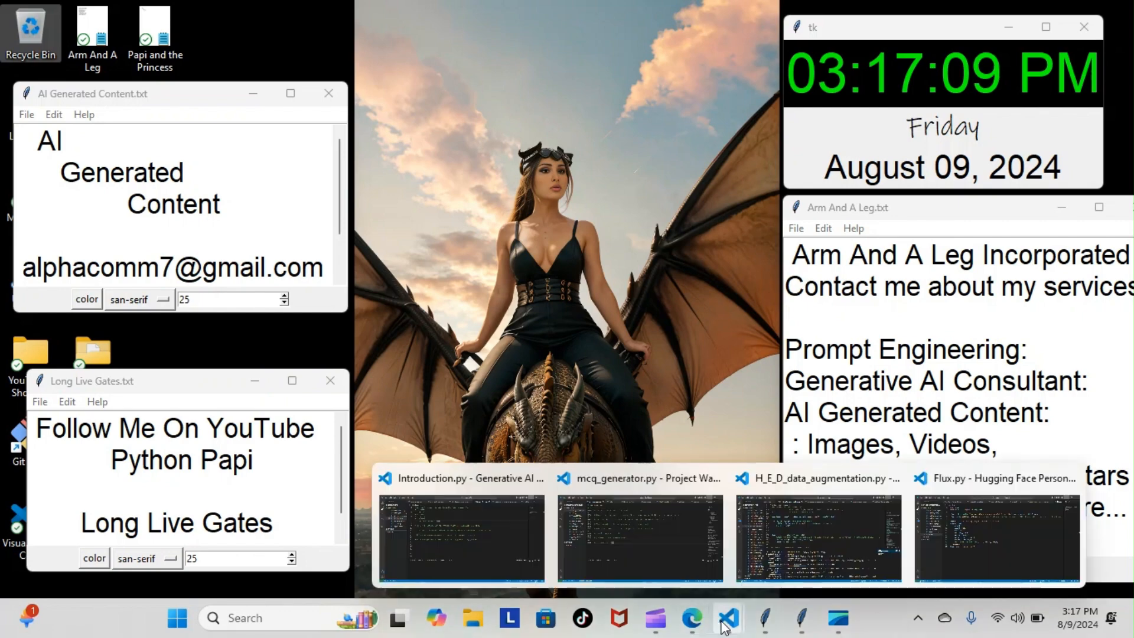
pyautogui.moveTo(807, 565)
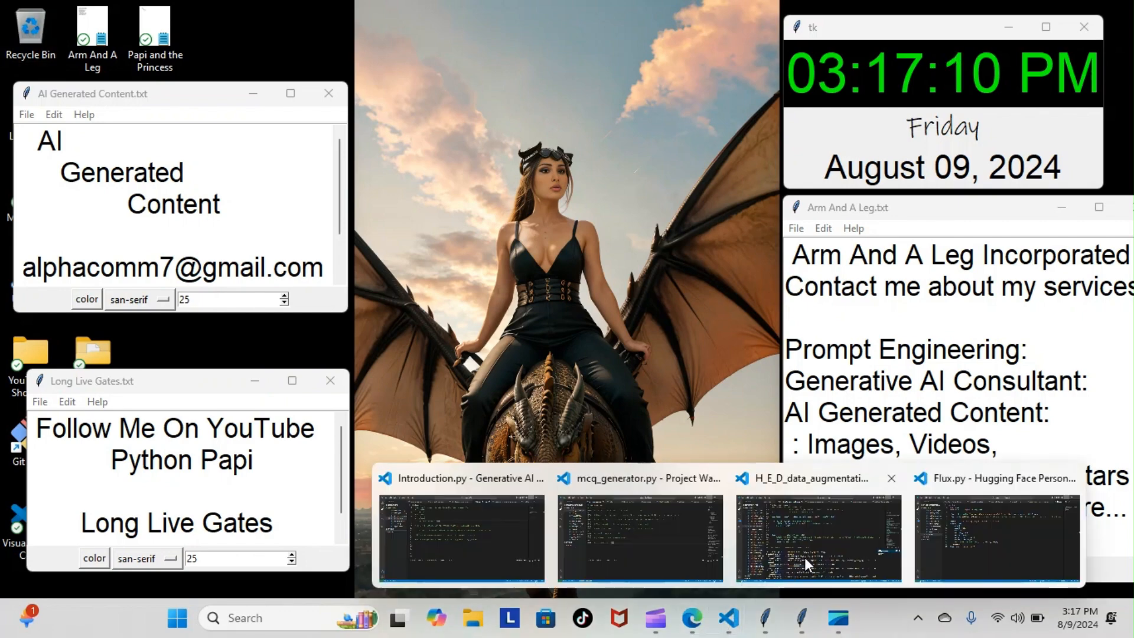
# Step: Bring up the VS Code window editing H_E_D_data_augmentation.py from the taskbar thumbnail
pyautogui.click(817, 539)
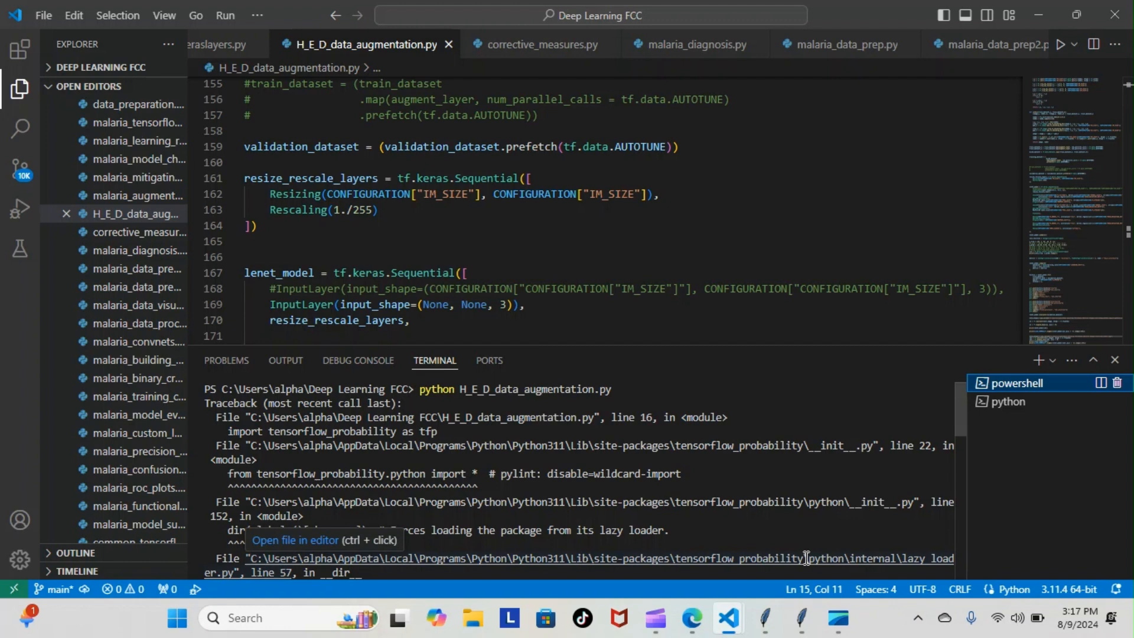
pyautogui.moveTo(630, 314)
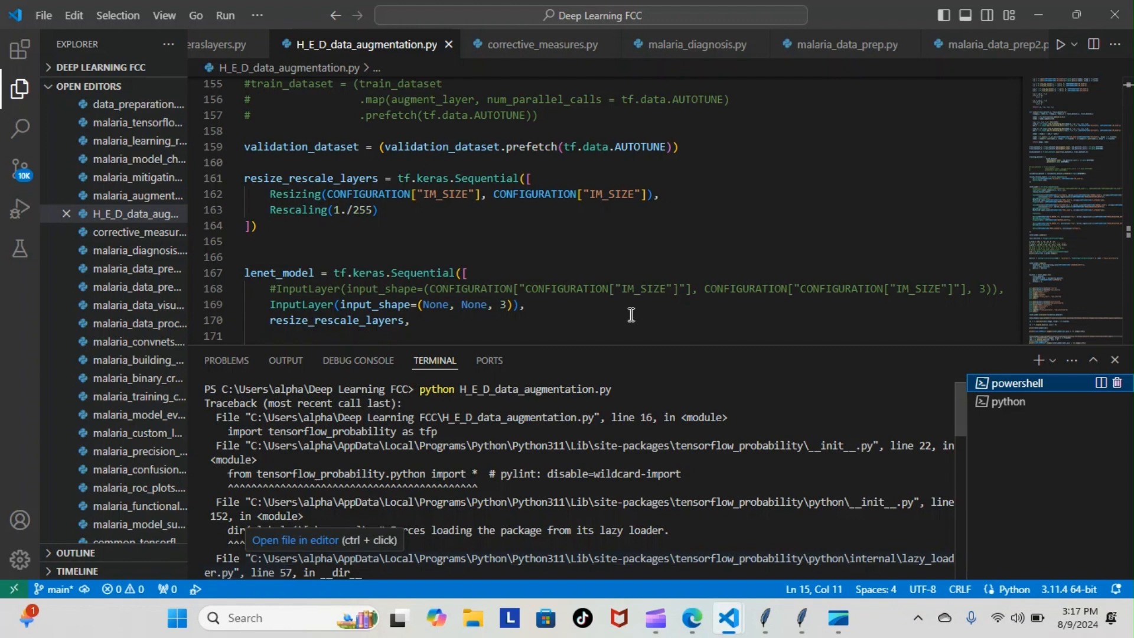
pyautogui.moveTo(253, 478)
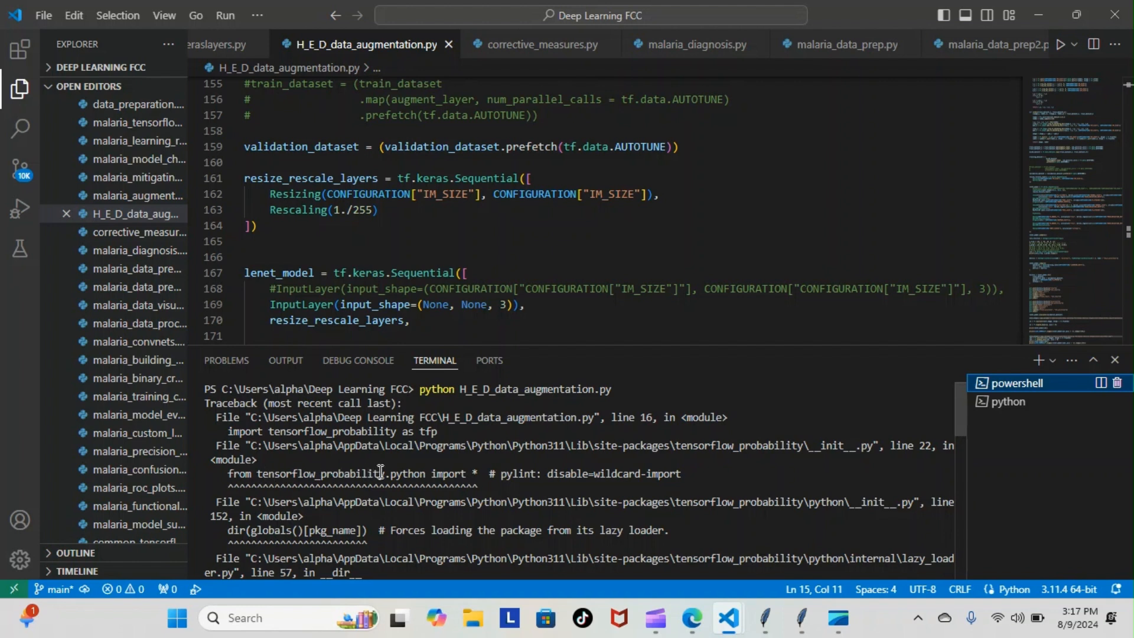
pyautogui.moveTo(337, 447)
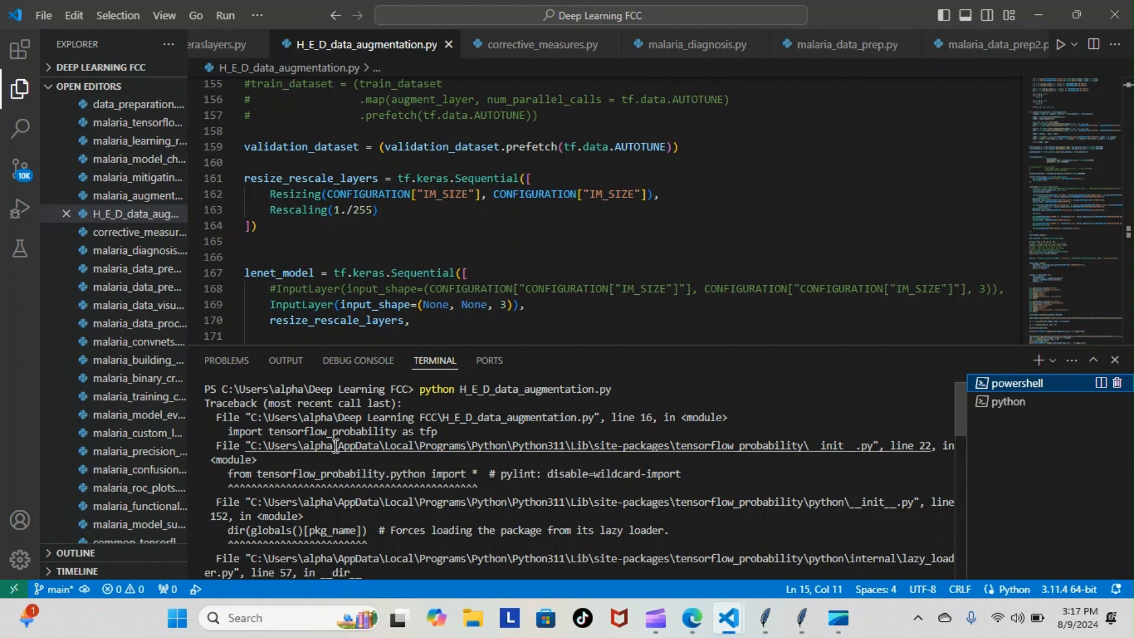
pyautogui.moveTo(446, 483)
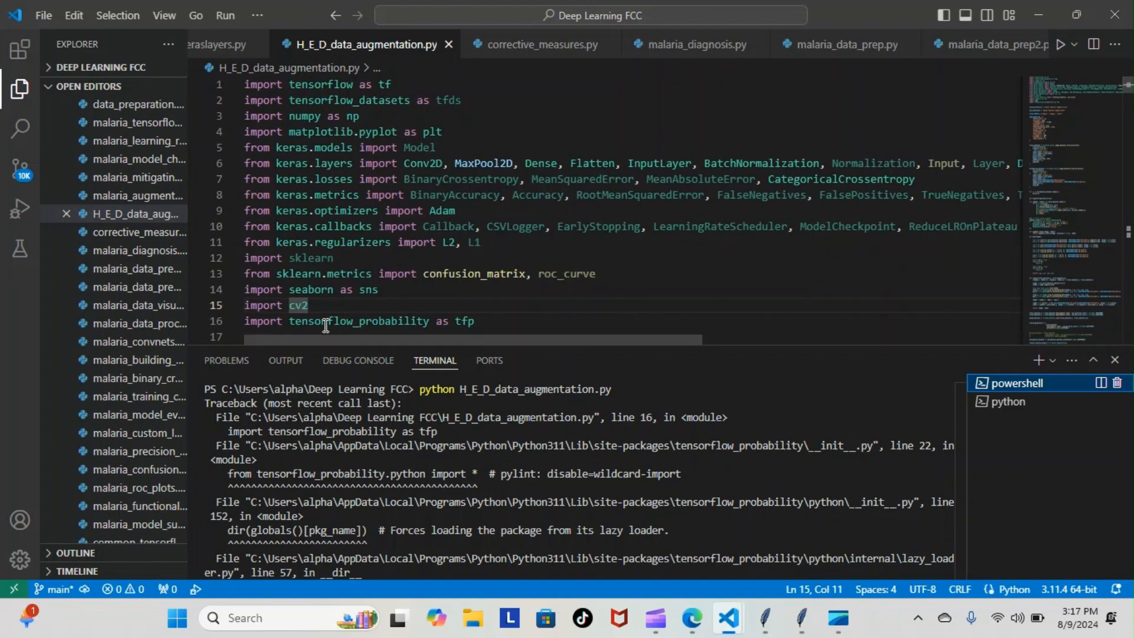
pyautogui.moveTo(396, 321)
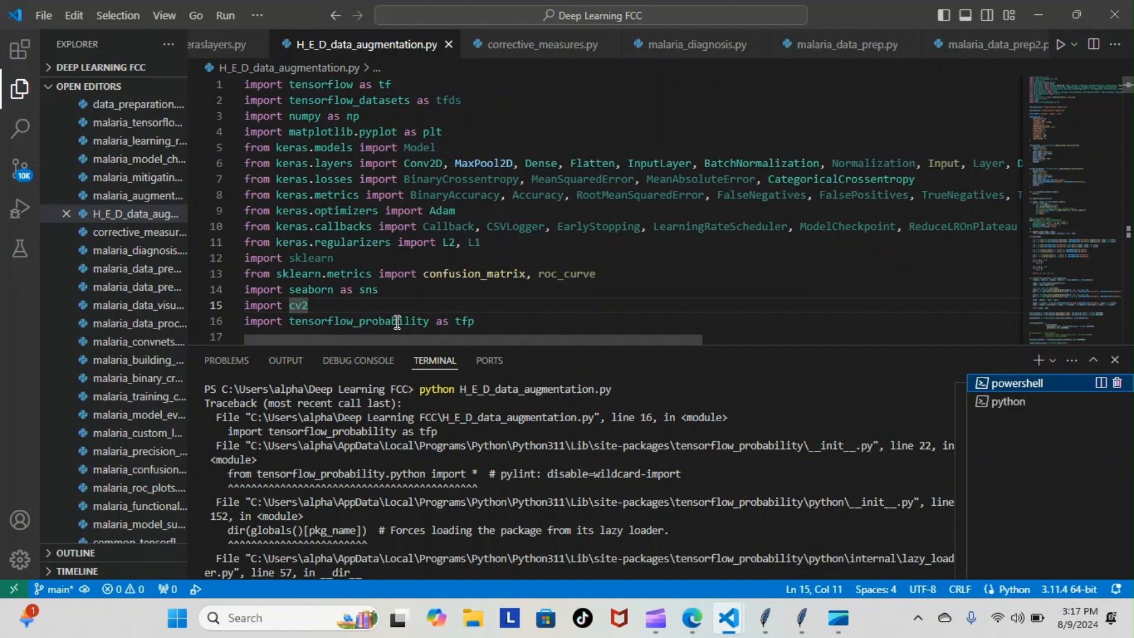
pyautogui.moveTo(541, 180)
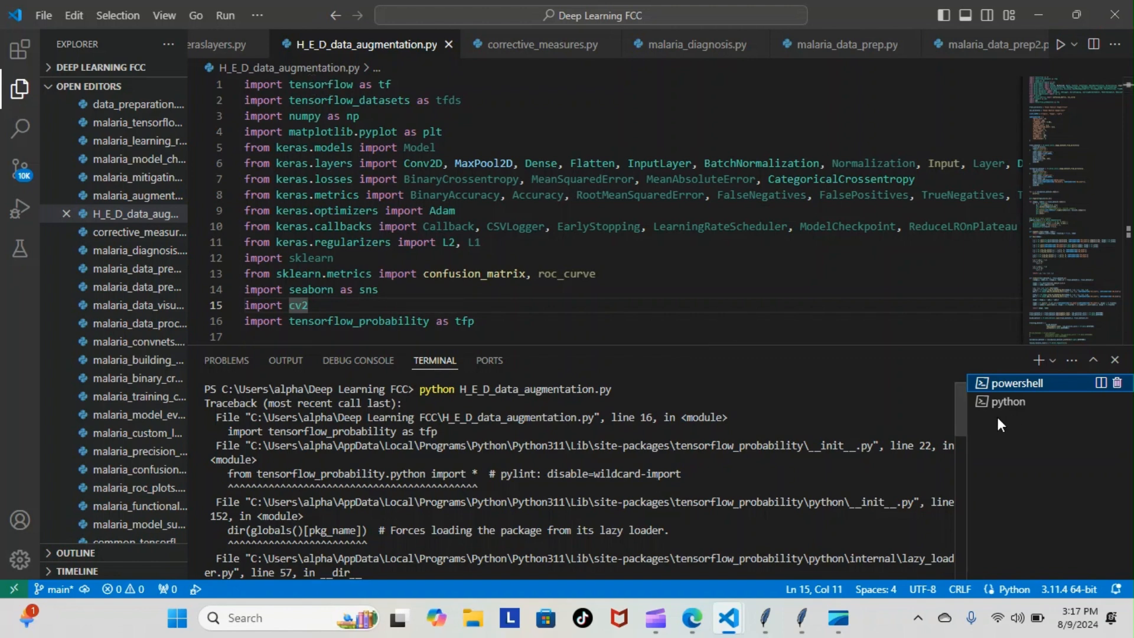
# Step: Reveal the traceback's end: TensorFlow Probability needs TensorFlow >= 2.16 but 2.12 is installed
pyautogui.scroll(-3)
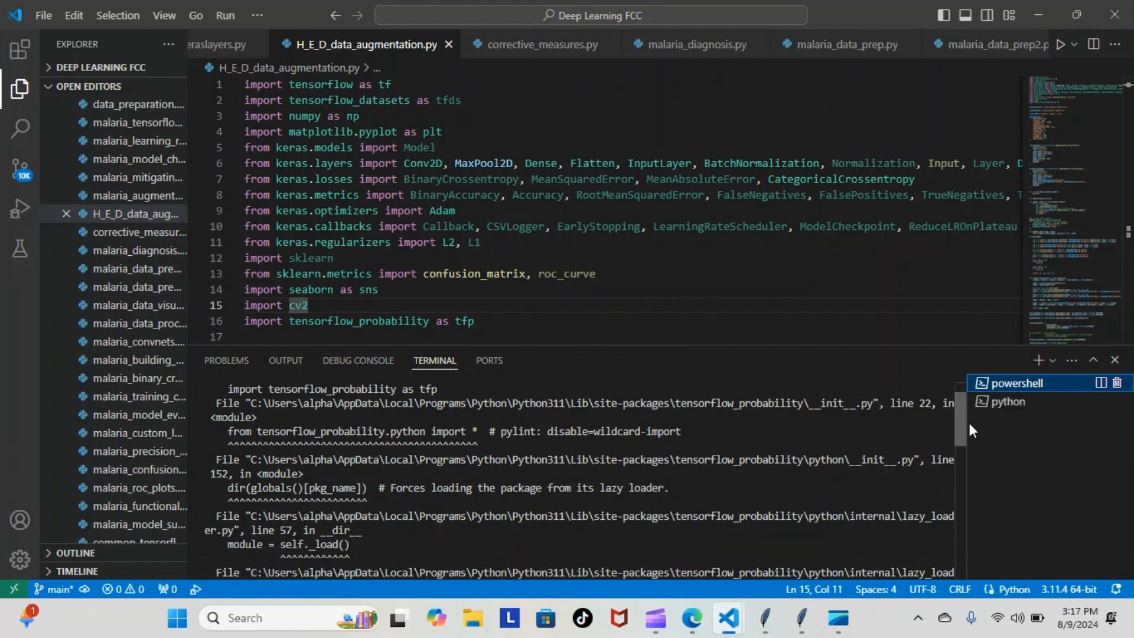
pyautogui.scroll(-3)
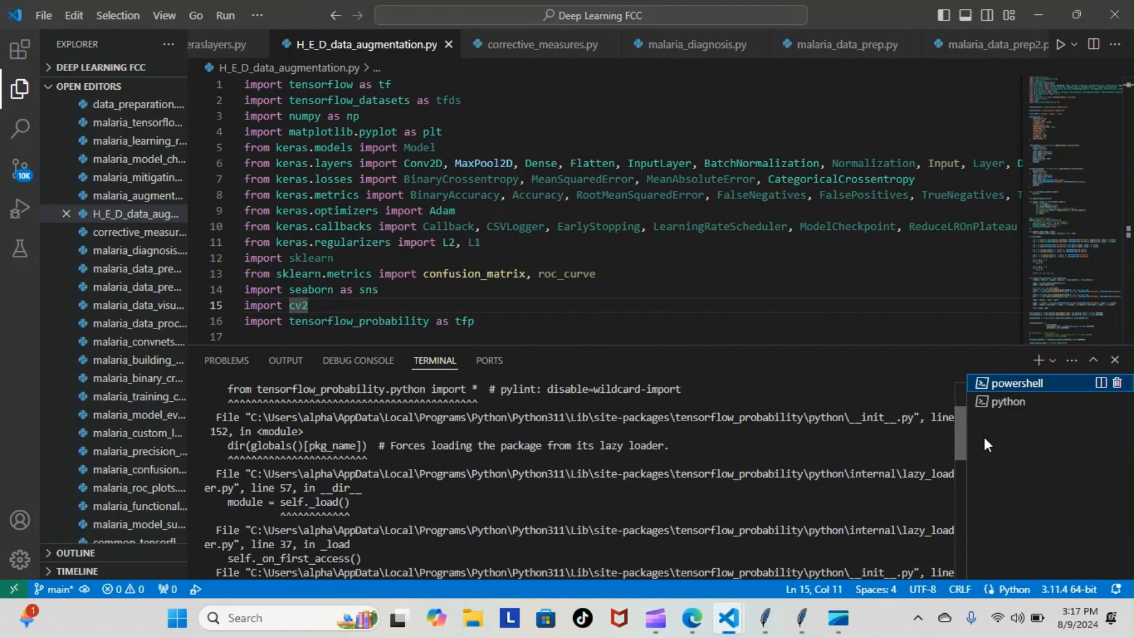
pyautogui.scroll(-3)
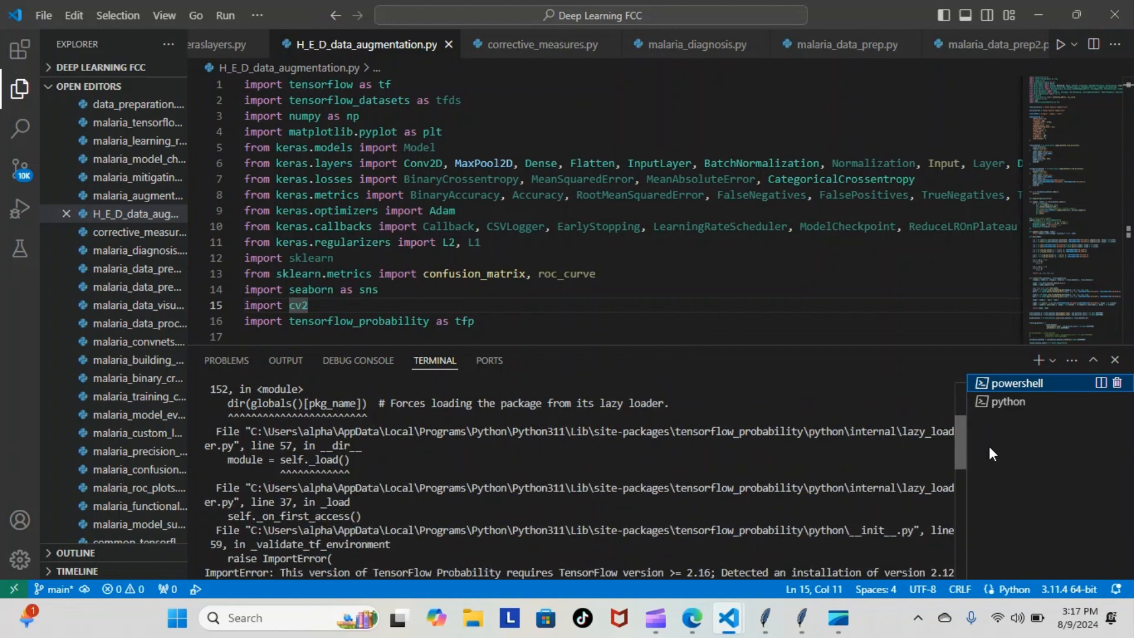
pyautogui.moveTo(415, 551)
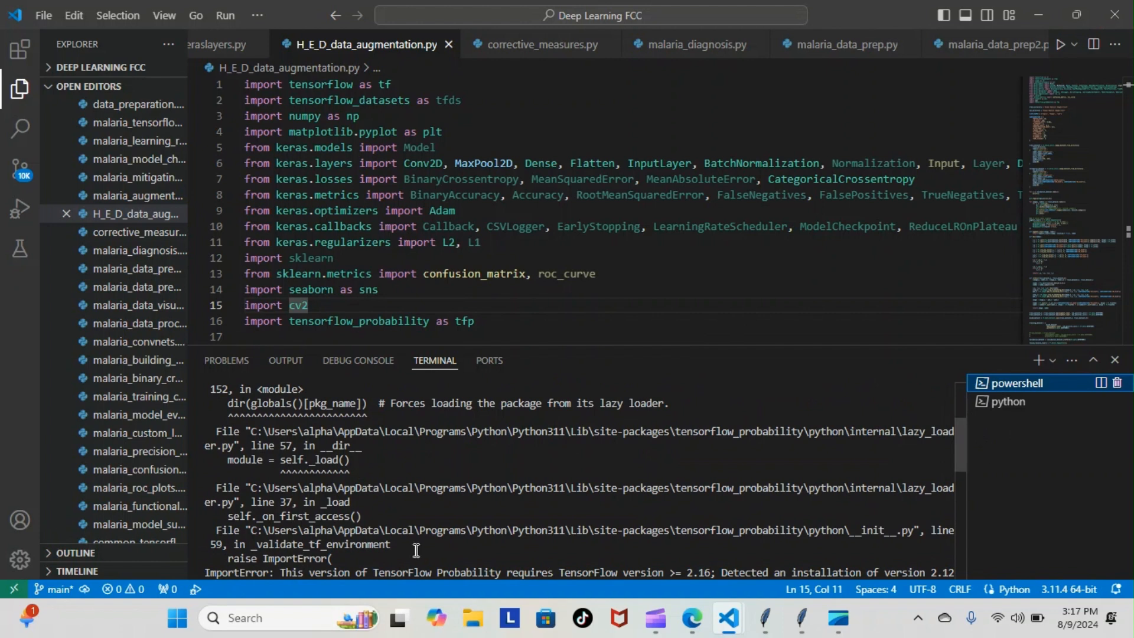
pyautogui.moveTo(622, 576)
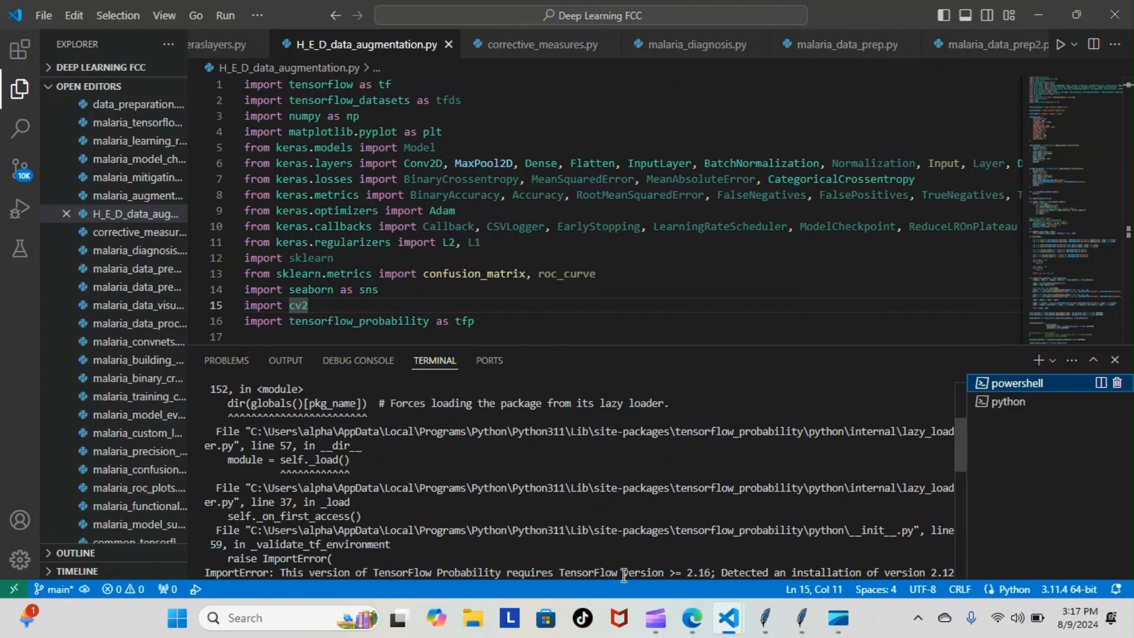
pyautogui.moveTo(712, 576)
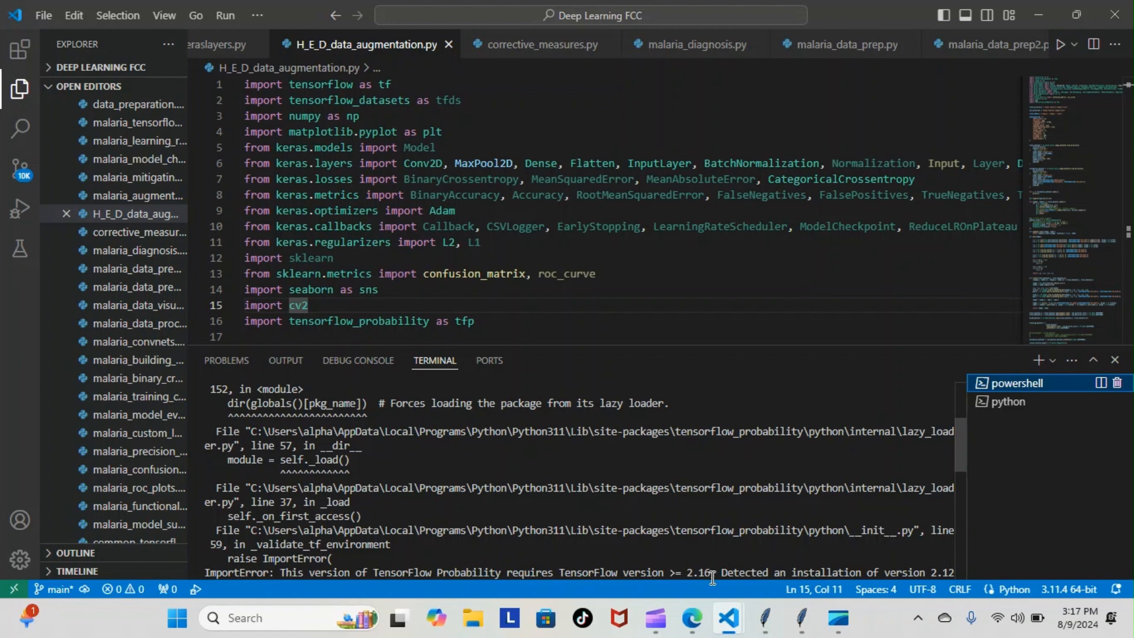
pyautogui.moveTo(587, 305)
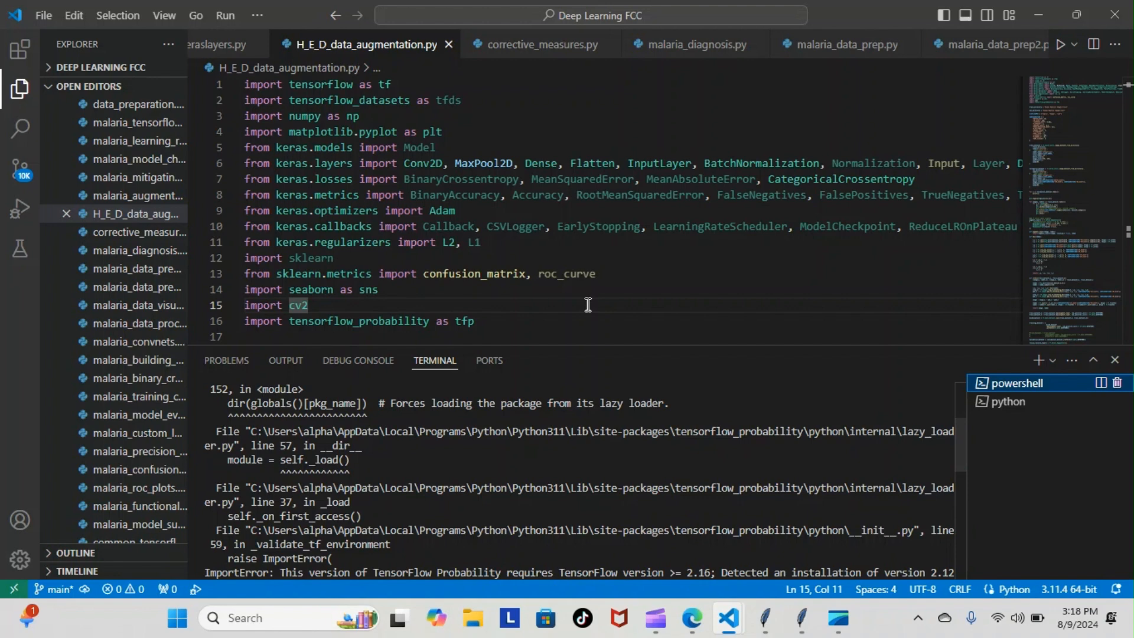
pyautogui.moveTo(295, 240)
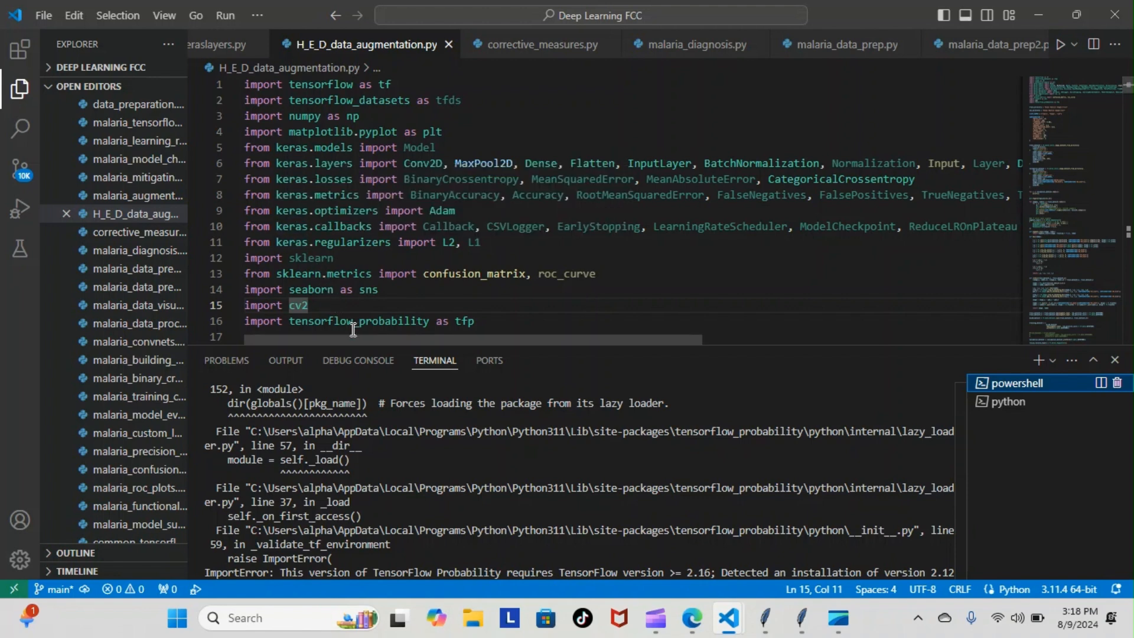
pyautogui.moveTo(391, 321)
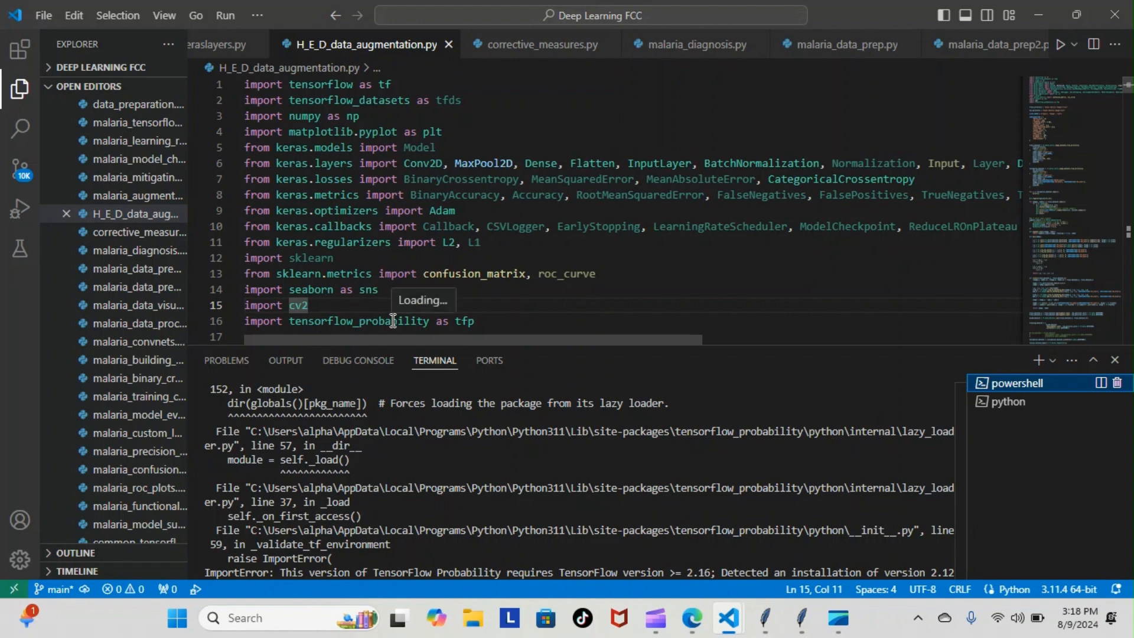
pyautogui.moveTo(361, 333)
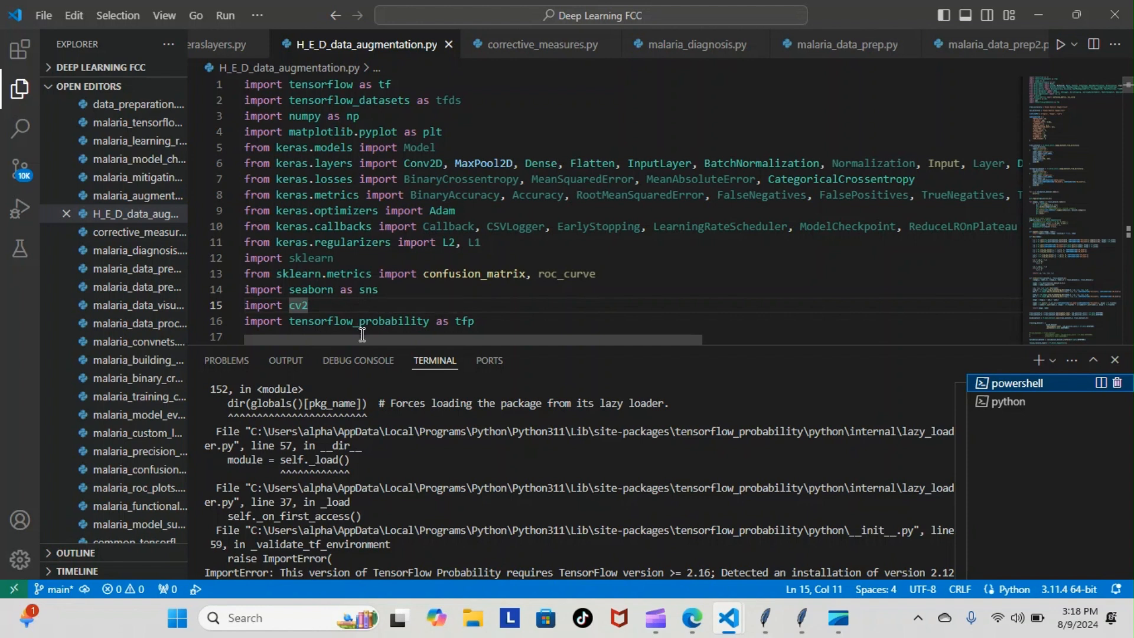
pyautogui.moveTo(432, 328)
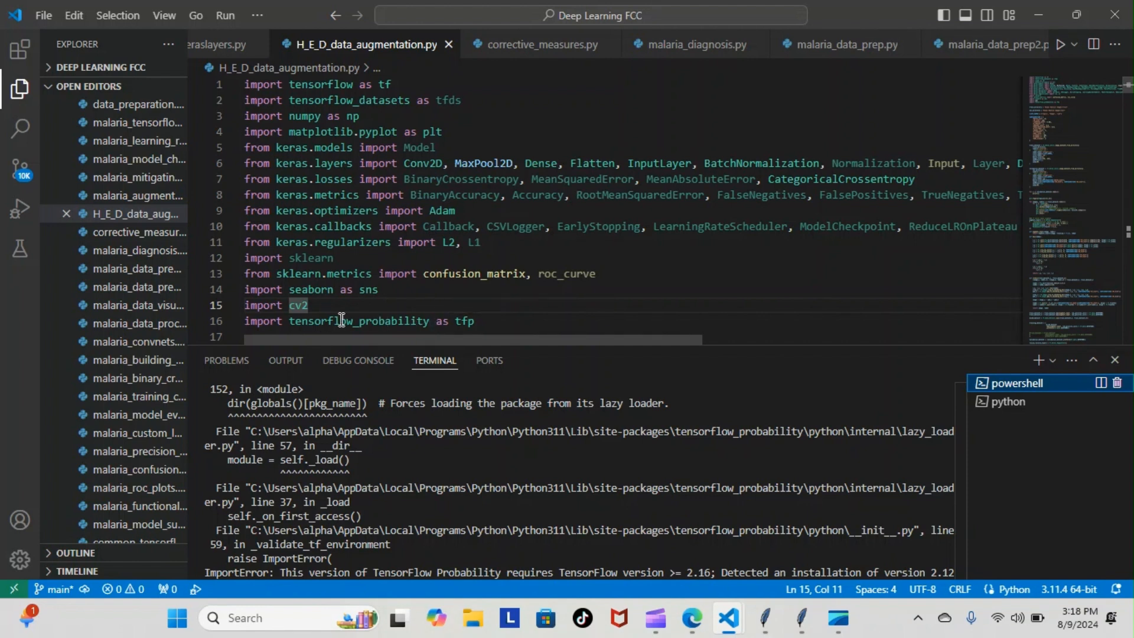
pyautogui.moveTo(374, 321)
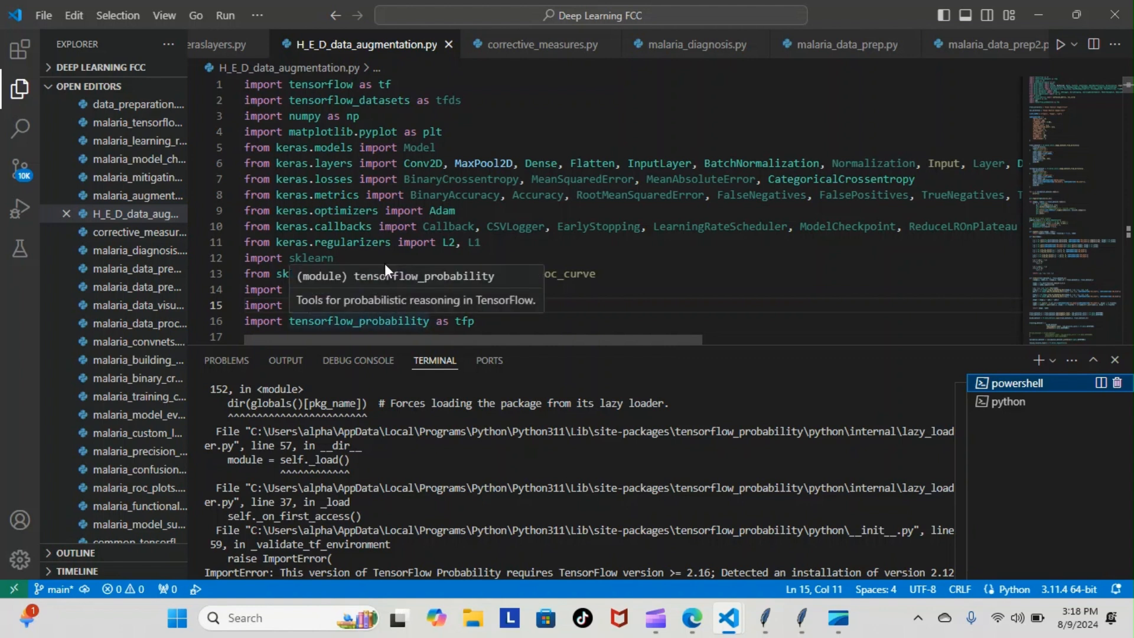
pyautogui.moveTo(326, 85)
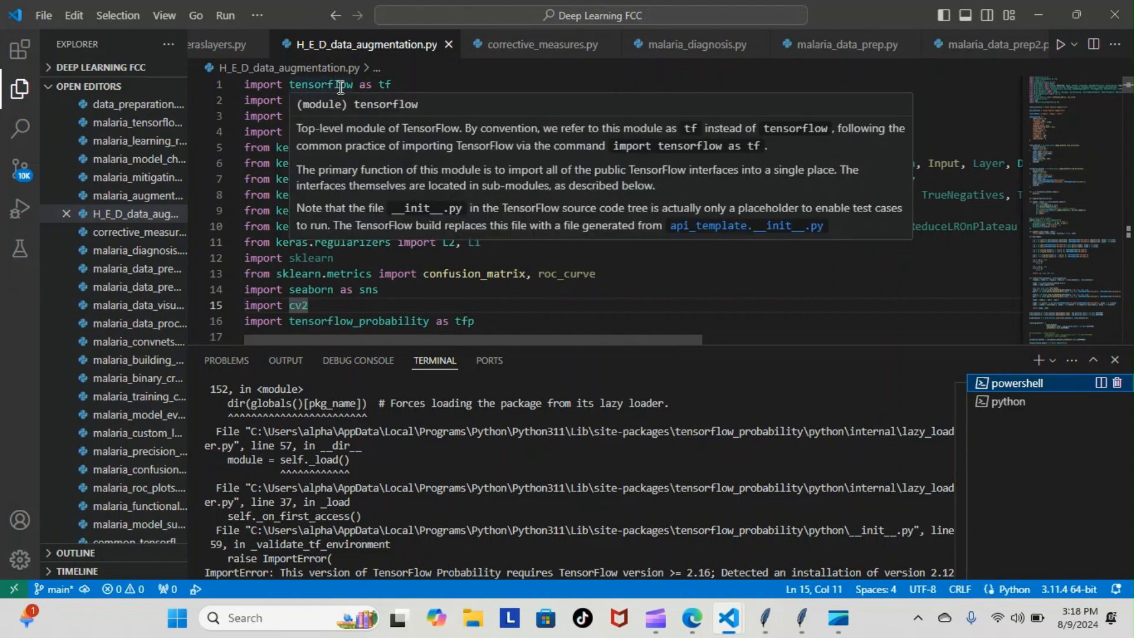
pyautogui.moveTo(351, 317)
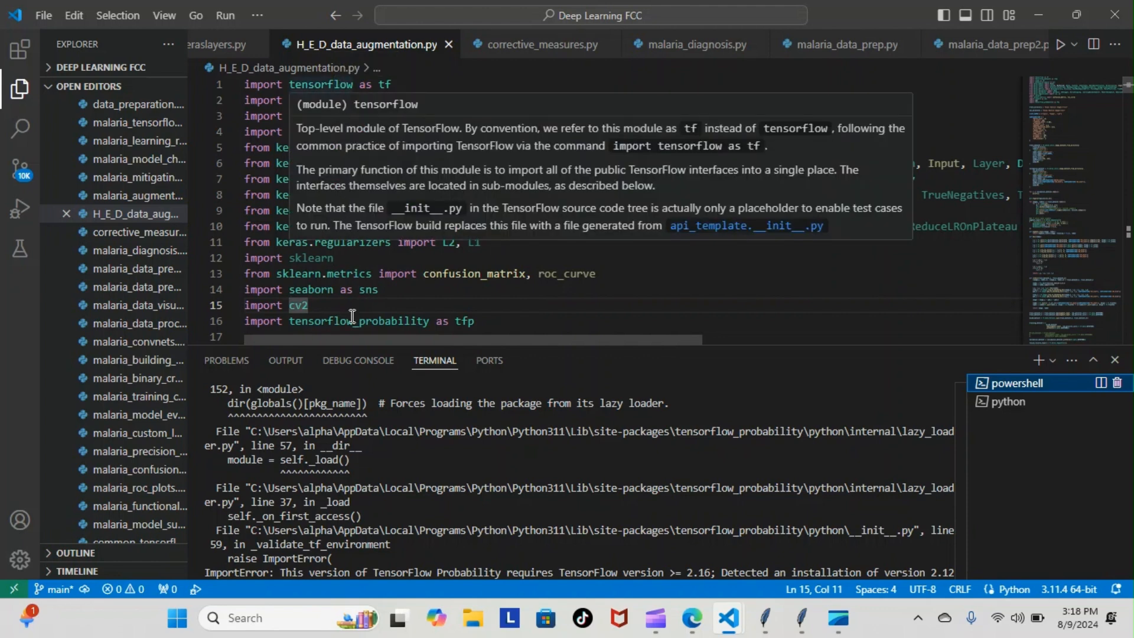
pyautogui.moveTo(338, 322)
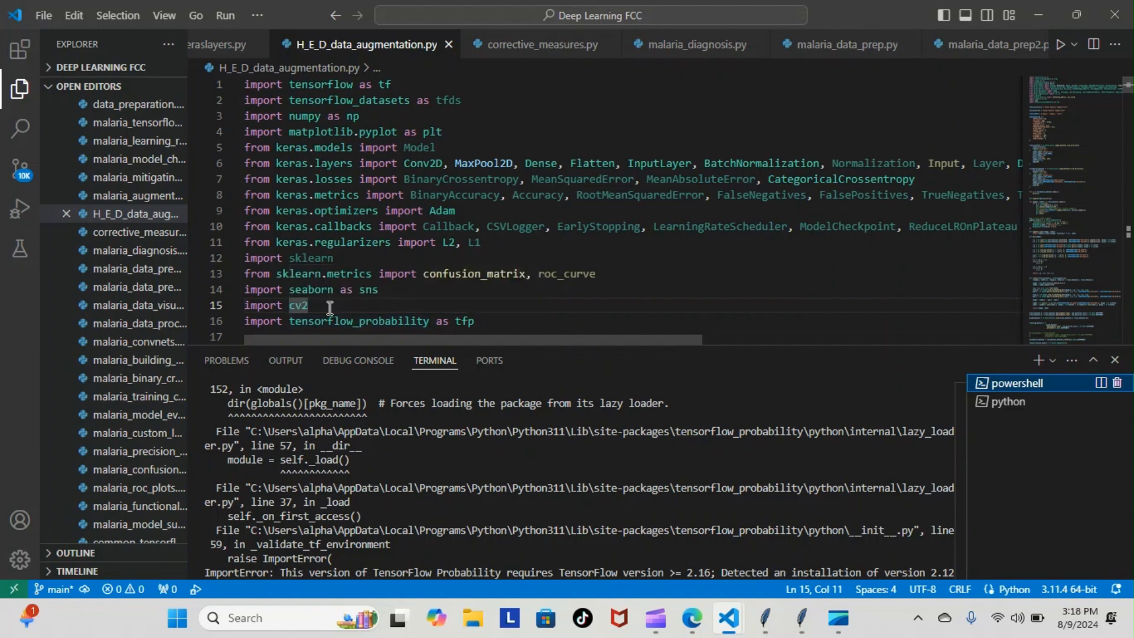
pyautogui.moveTo(1009, 402)
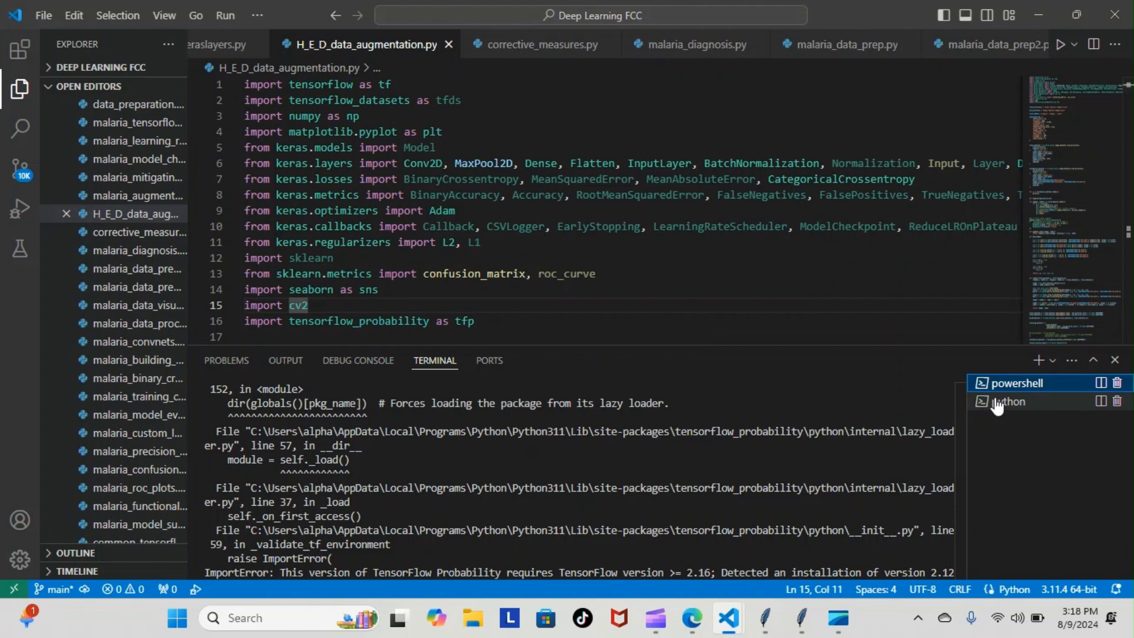
# Step: Switch to the python terminal showing the 6,153,119-parameter model summary and Epoch 1/3 training
pyautogui.click(1008, 402)
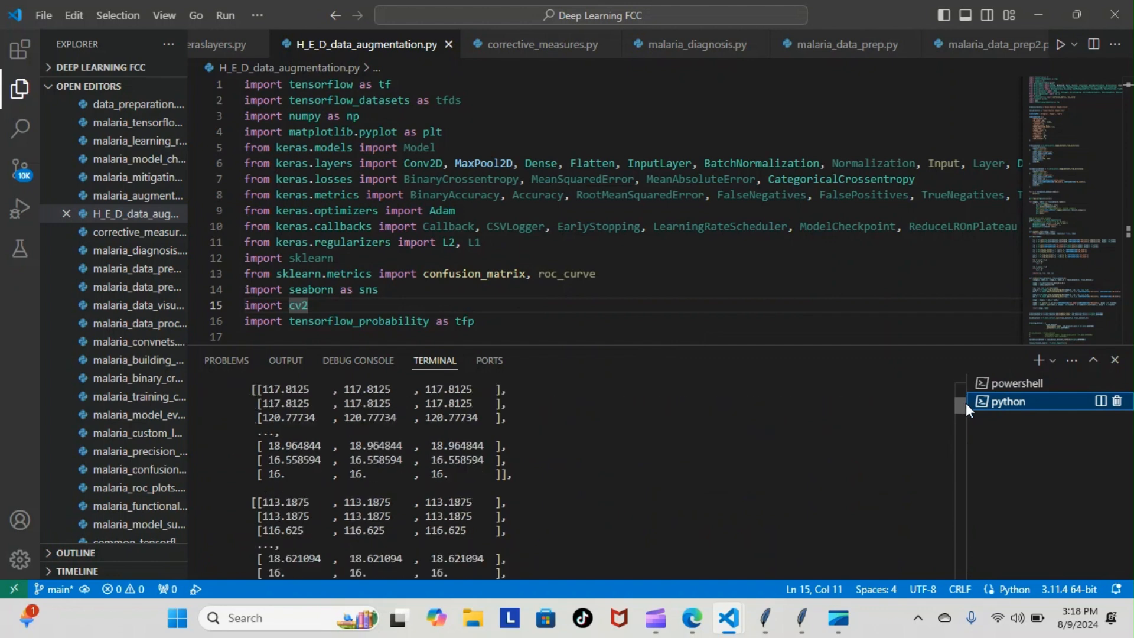
pyautogui.scroll(-3)
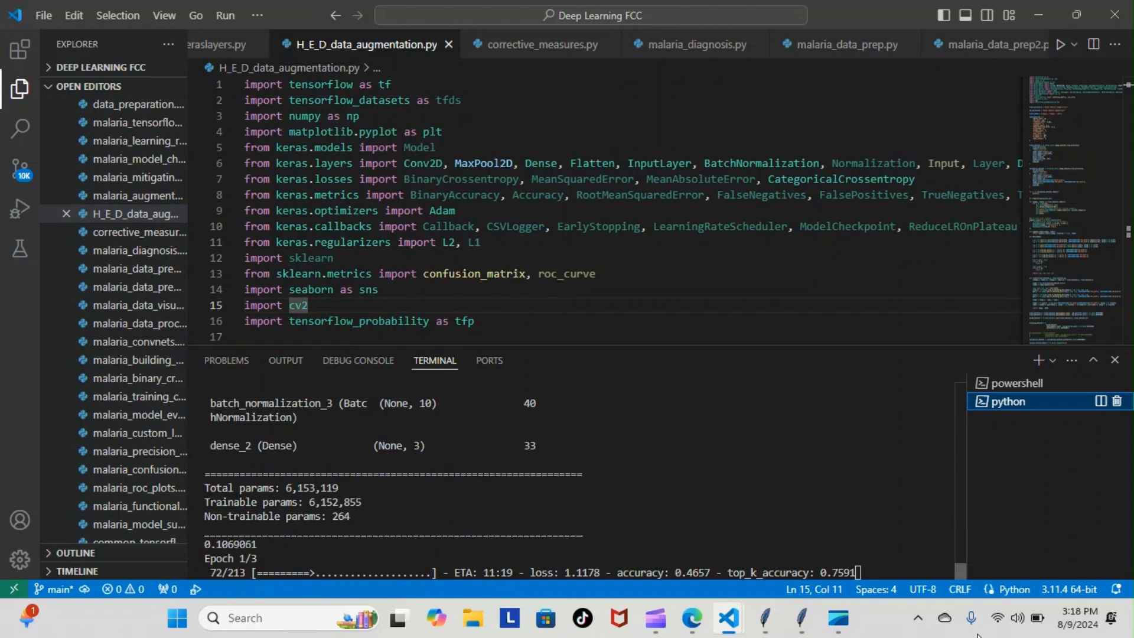
pyautogui.moveTo(583, 618)
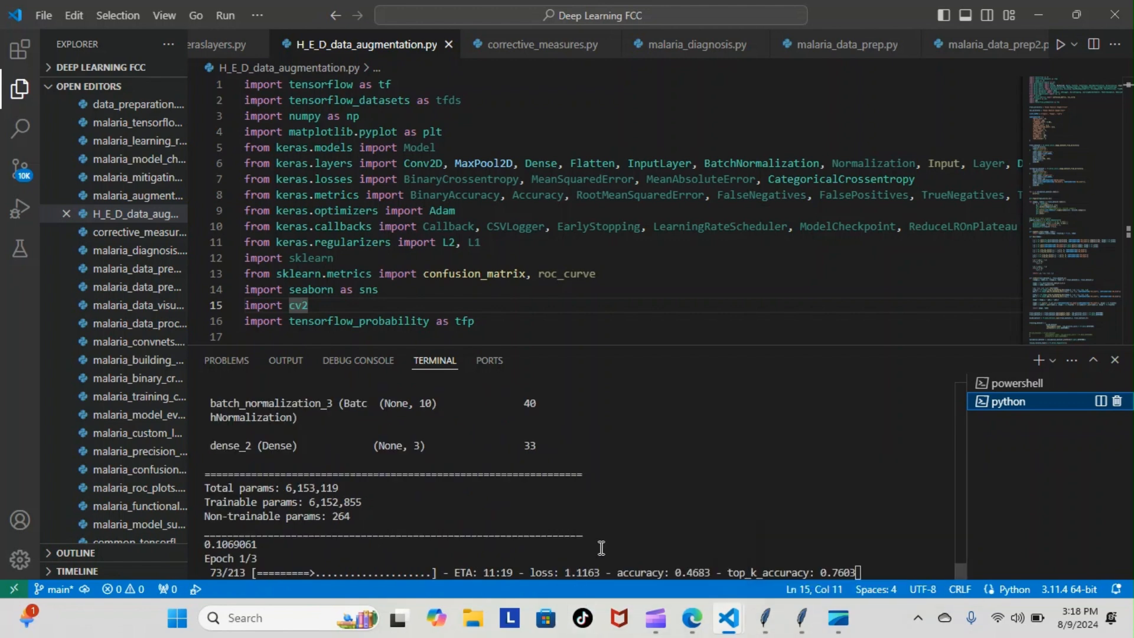
pyautogui.moveTo(333, 536)
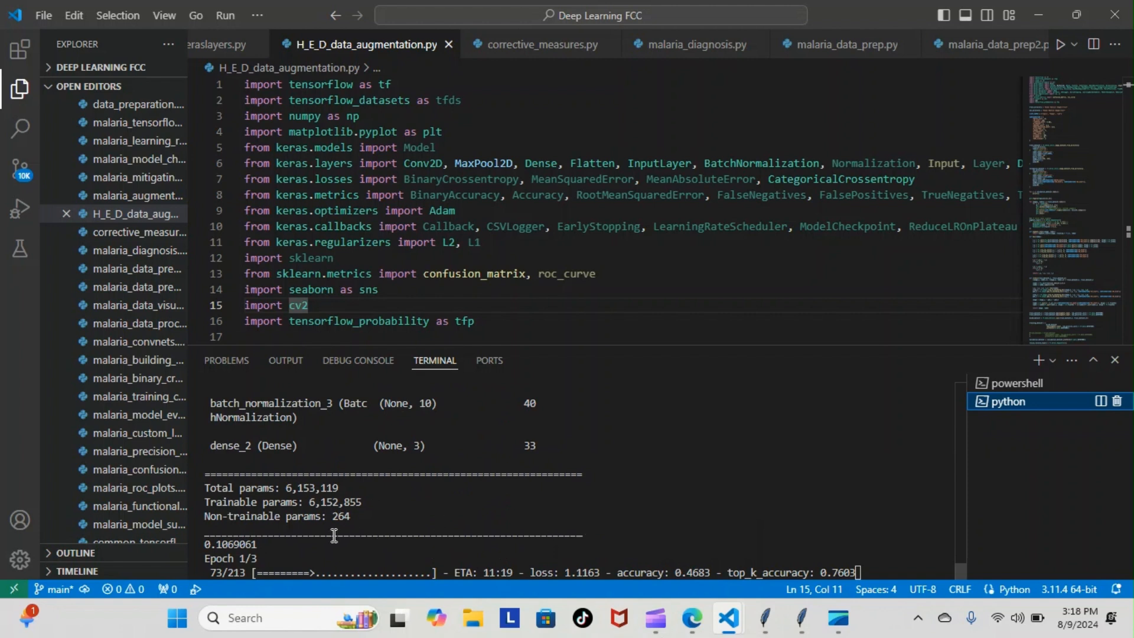